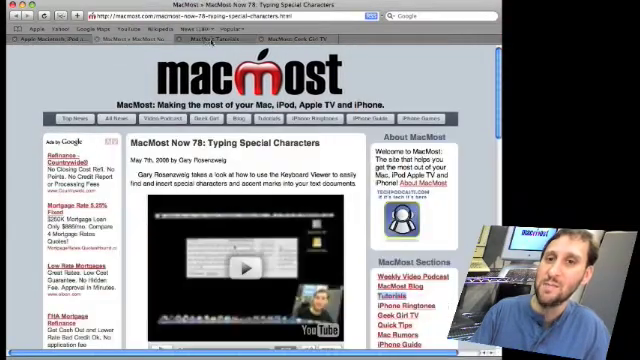
Follow the MacMost home link from the special characters article to macmost.com.
left_click(224, 119)
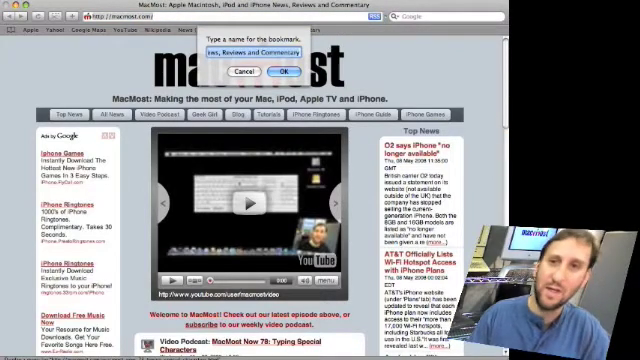
Name the new bookmark 'MacMost' and confirm it.
type("MacMost")
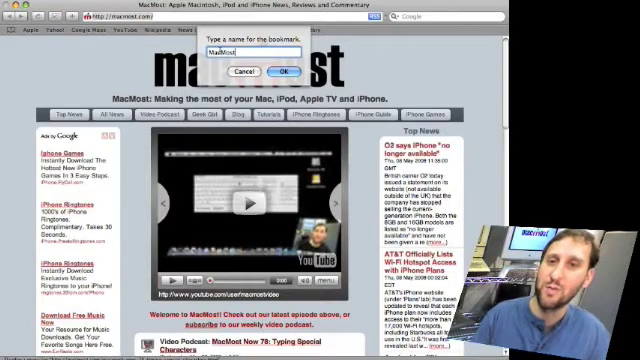
left_click(287, 71)
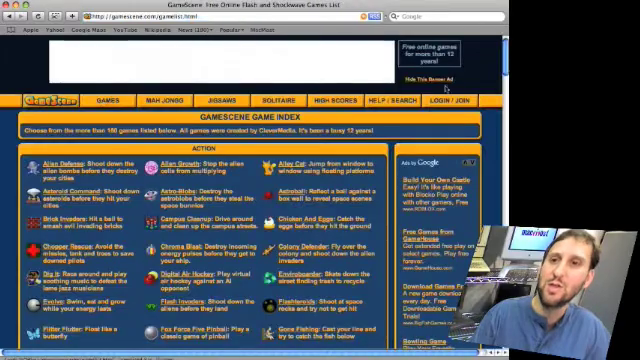
Scroll the GameScene games list down to the Sports and Tile Matching sections.
scroll("down", 3)
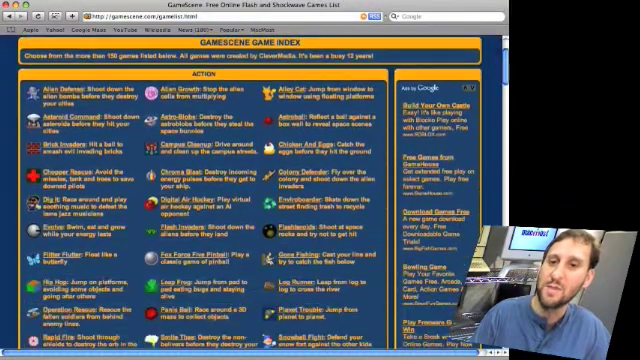
scroll("down", 3)
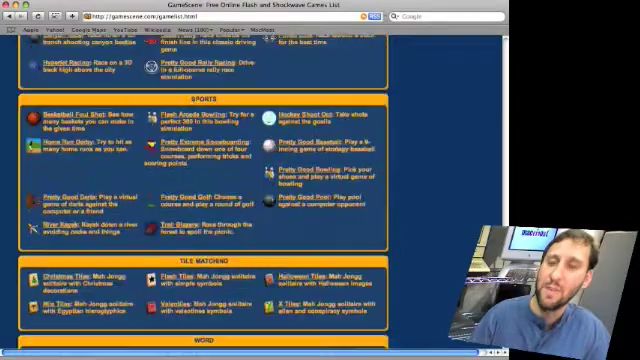